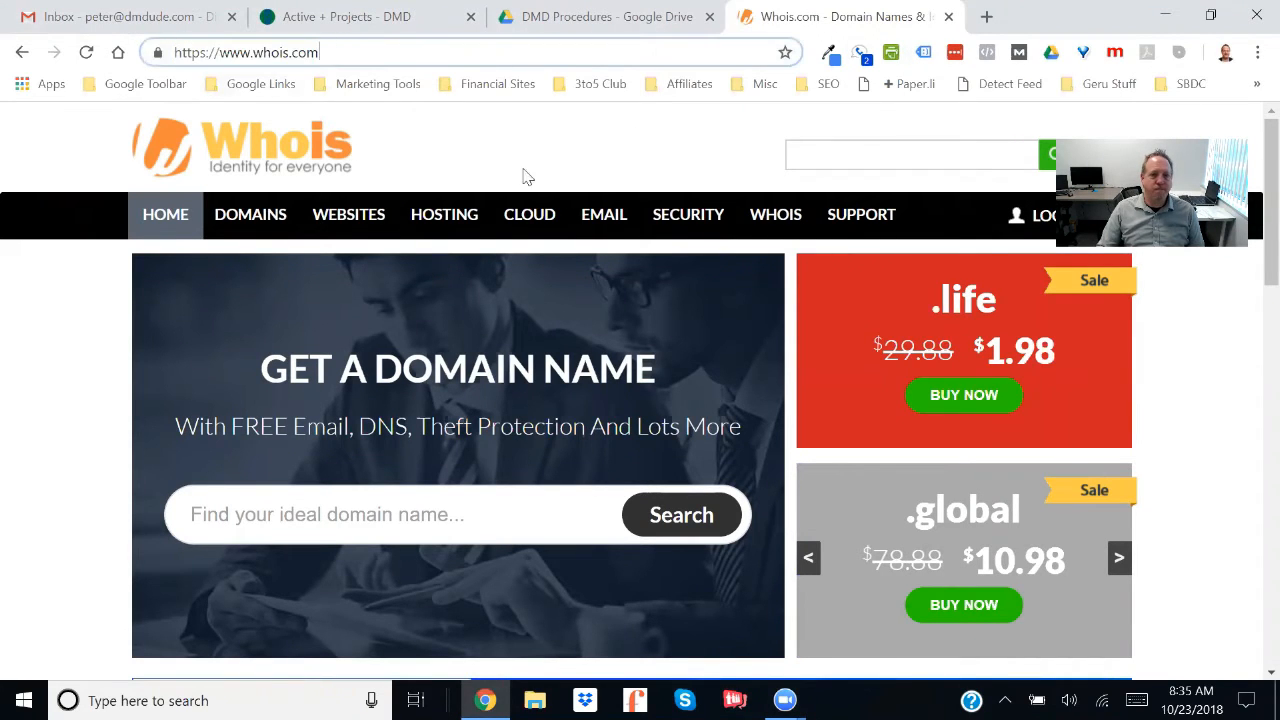
# Run a WHOIS lookup for dmdude.com from the top search box.
pyautogui.click(912, 155)
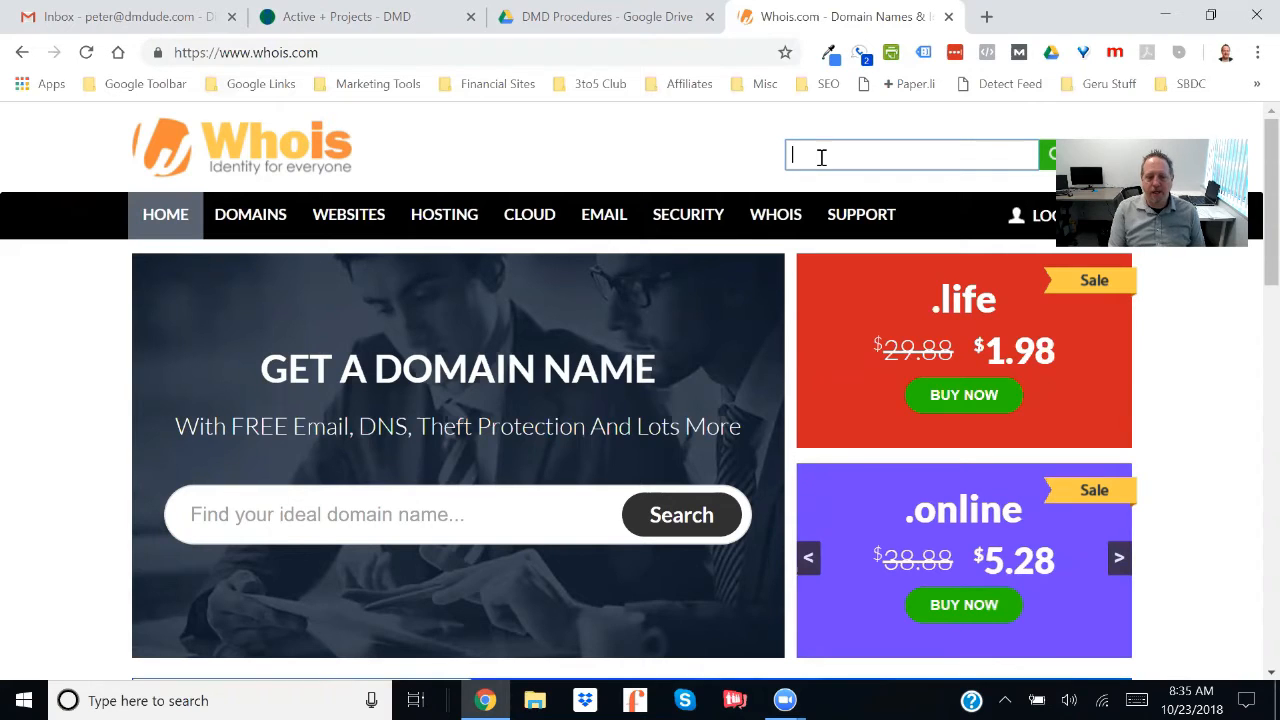
pyautogui.write('dmdude.com')
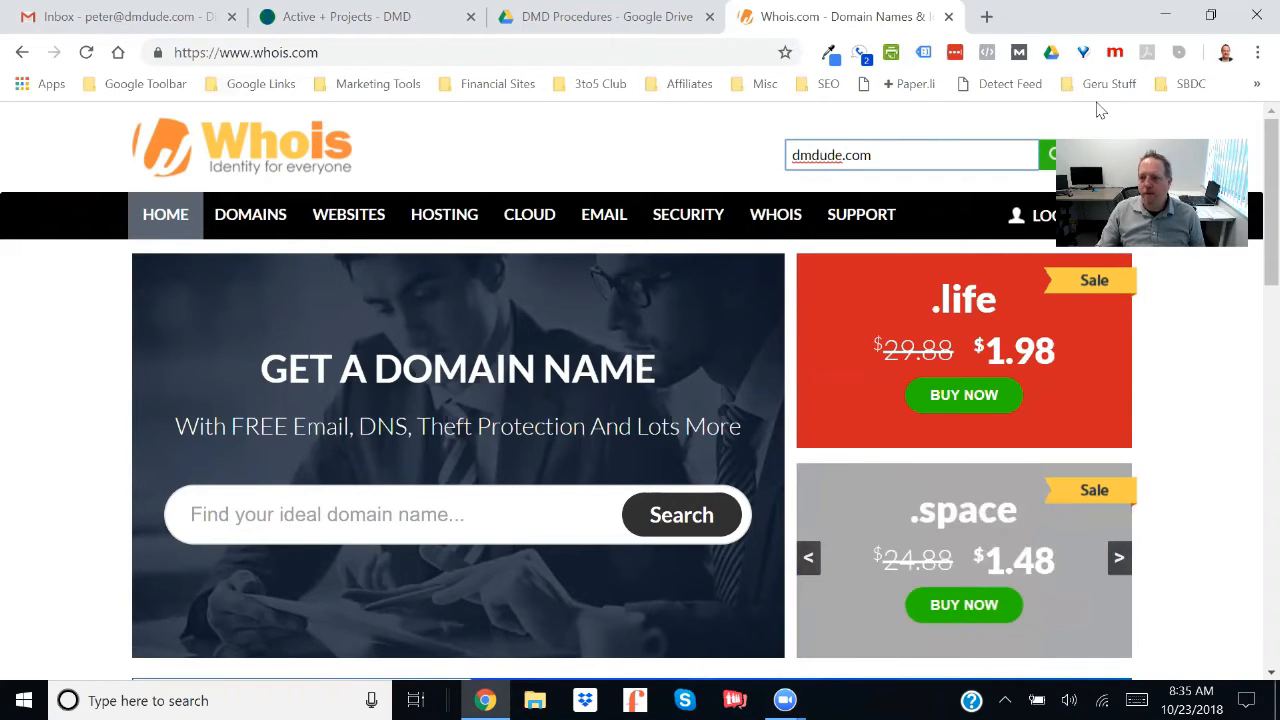
pyautogui.click(1085, 154)
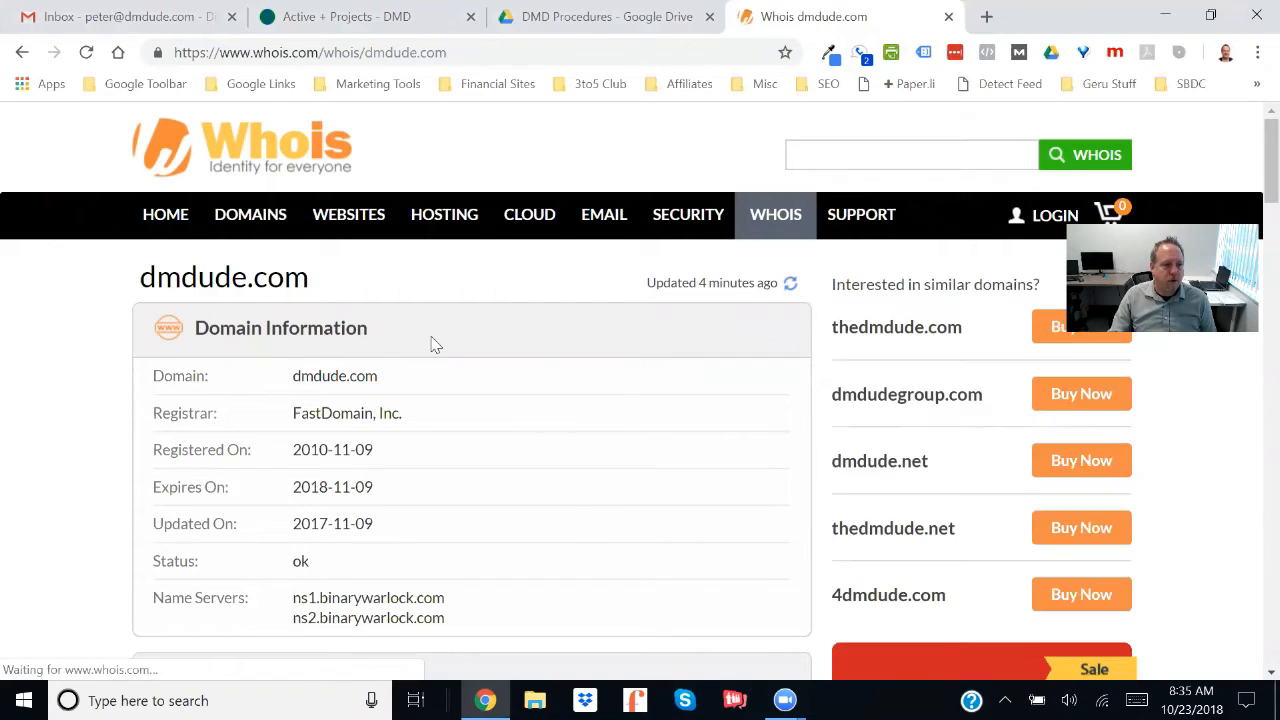
# Highlight the registrar name FastDomain, Inc. in the domain information.
pyautogui.scroll(-3)
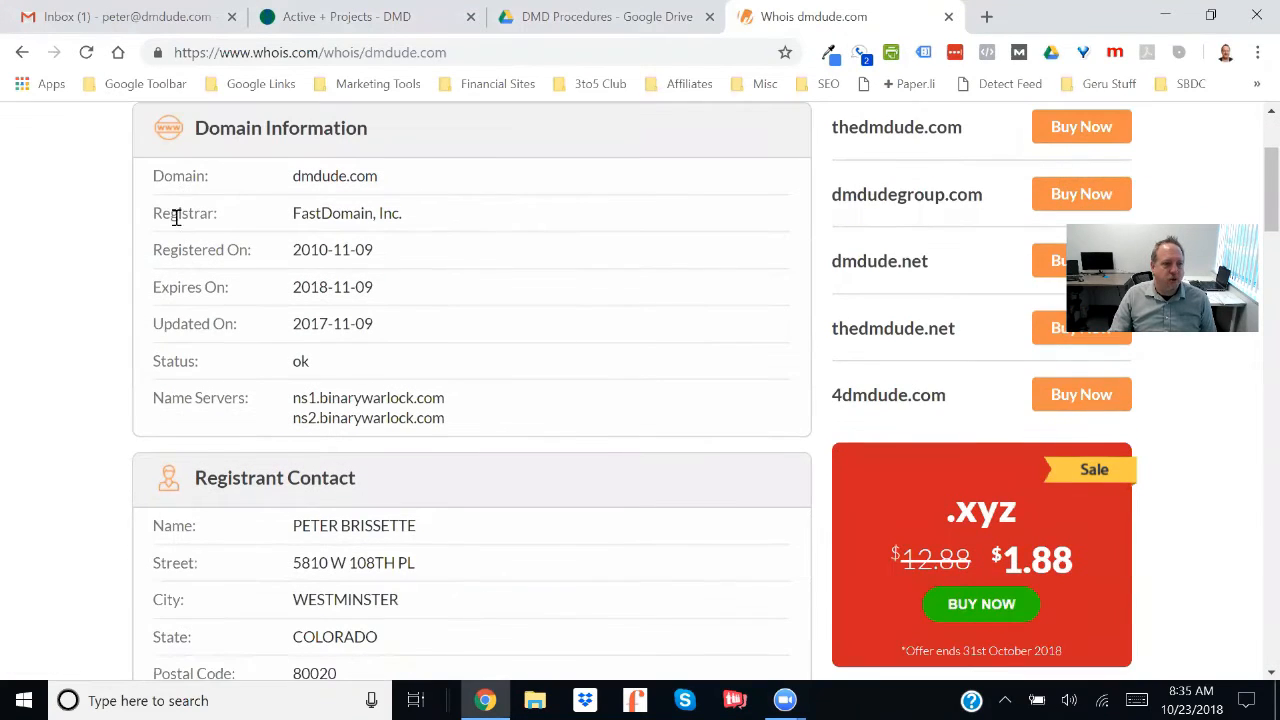
pyautogui.doubleClick(334, 176)
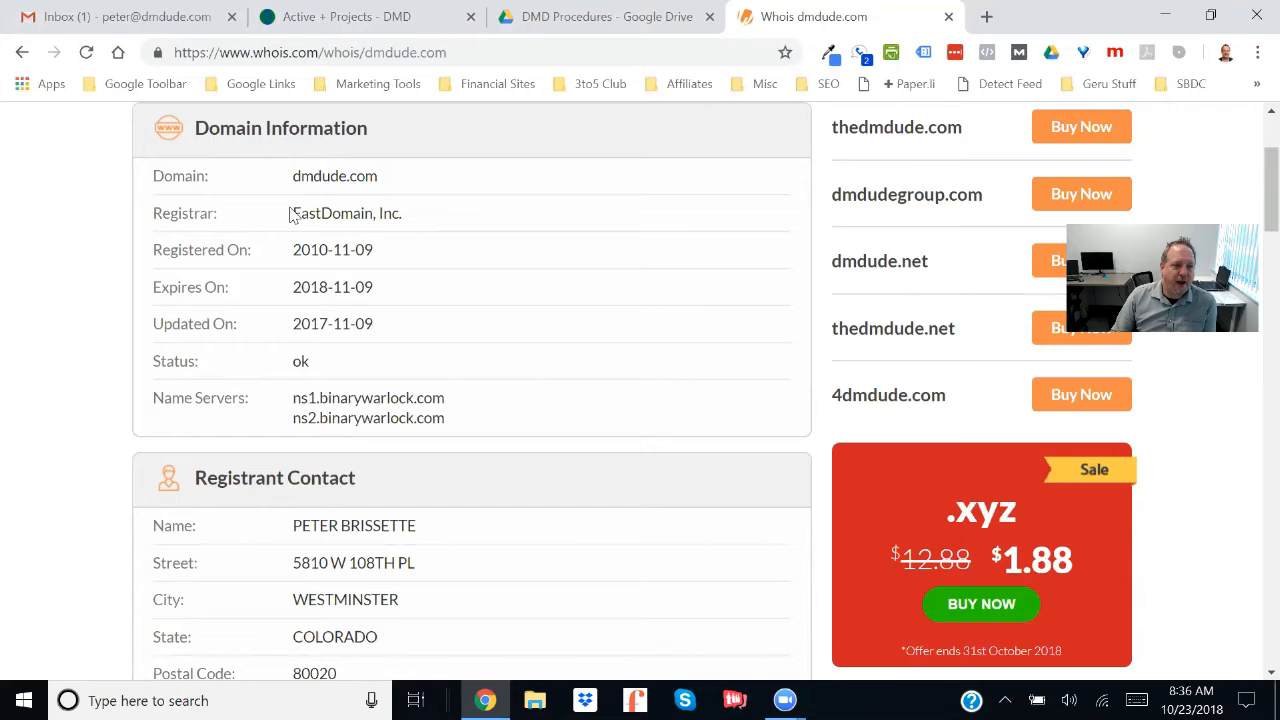
pyautogui.doubleClick(346, 213)
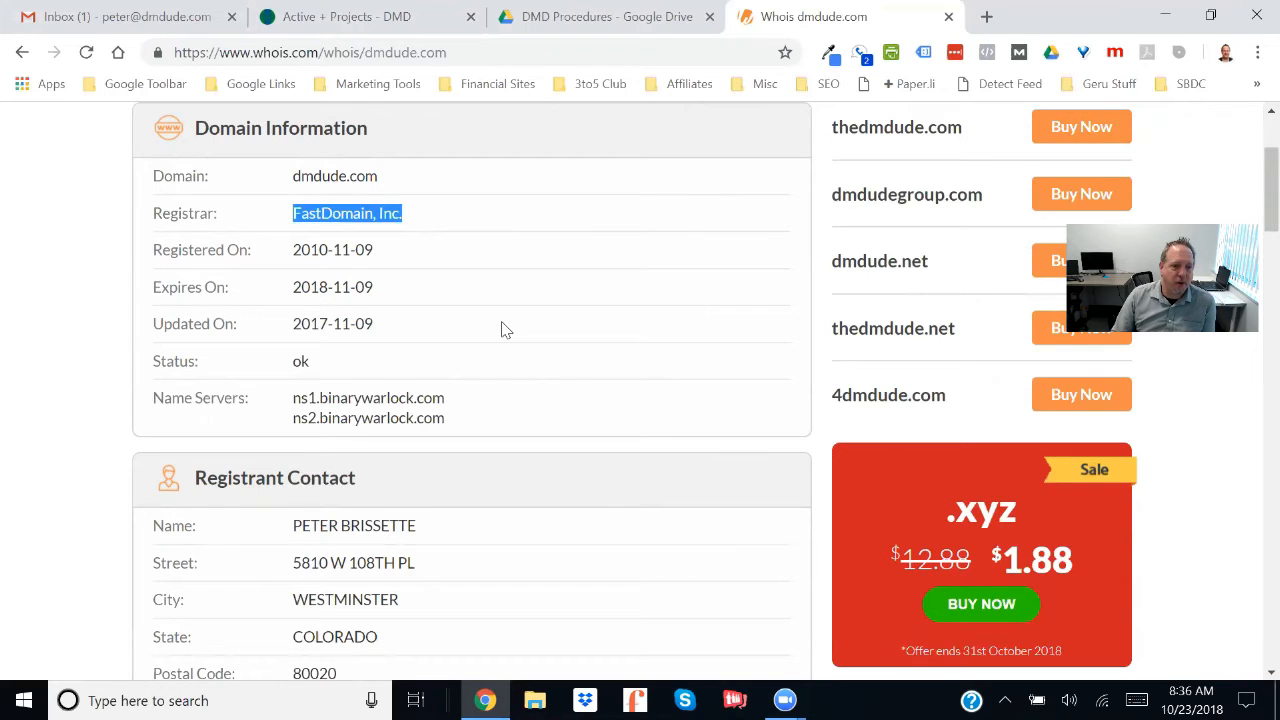
# Highlight the Registrar WHOIS Server line (whois.bluehost.com) in the Raw Whois Data.
pyautogui.scroll(-3)
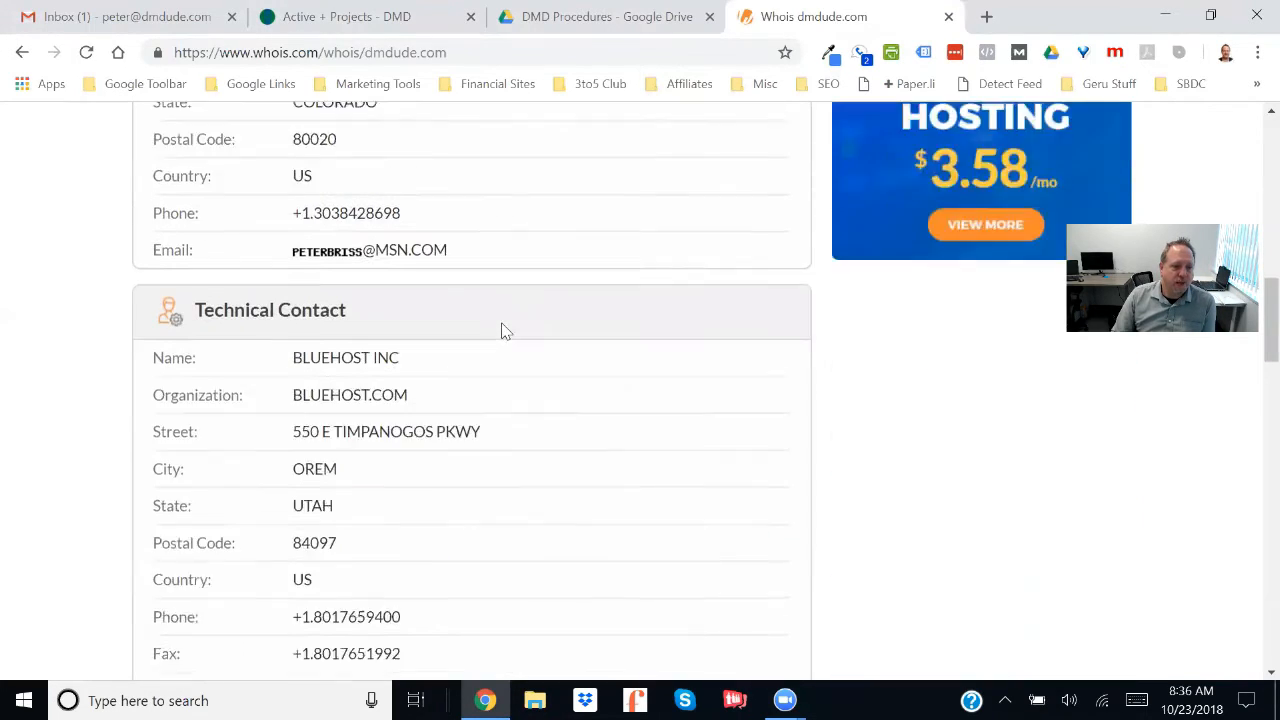
pyautogui.scroll(-3)
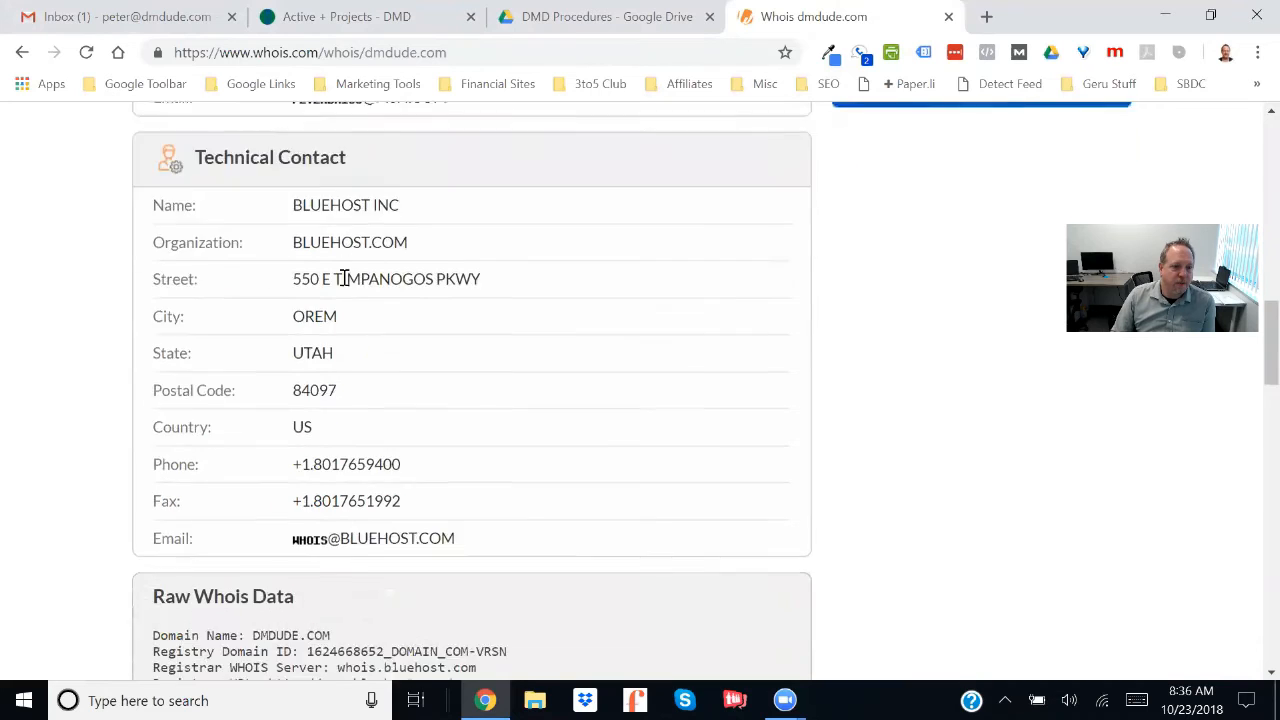
pyautogui.scroll(-3)
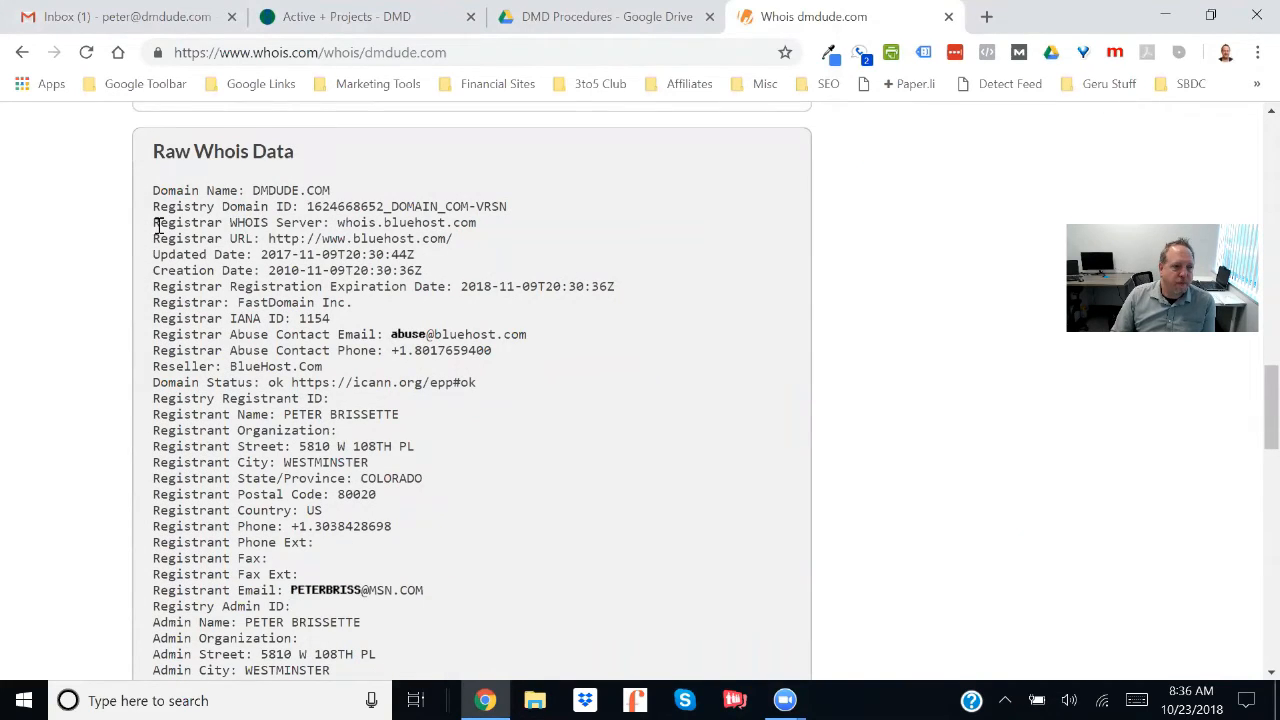
pyautogui.tripleClick(300, 222)
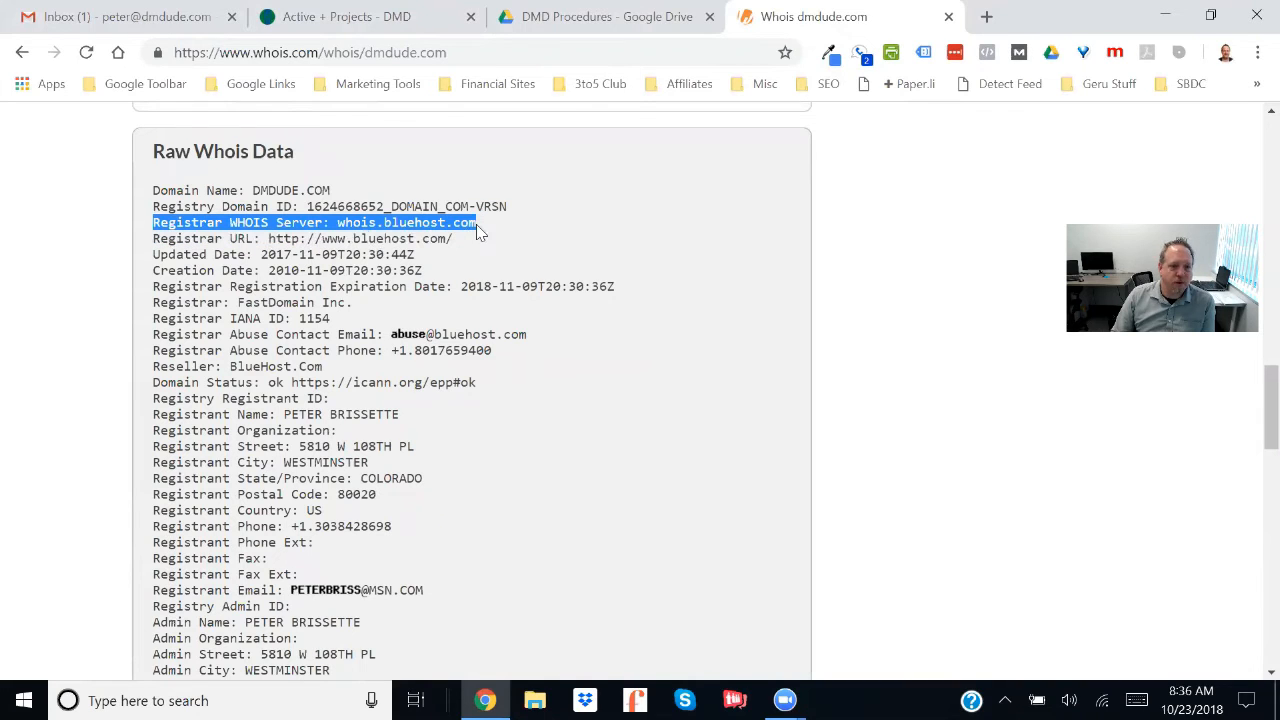
pyautogui.moveTo(487, 232)
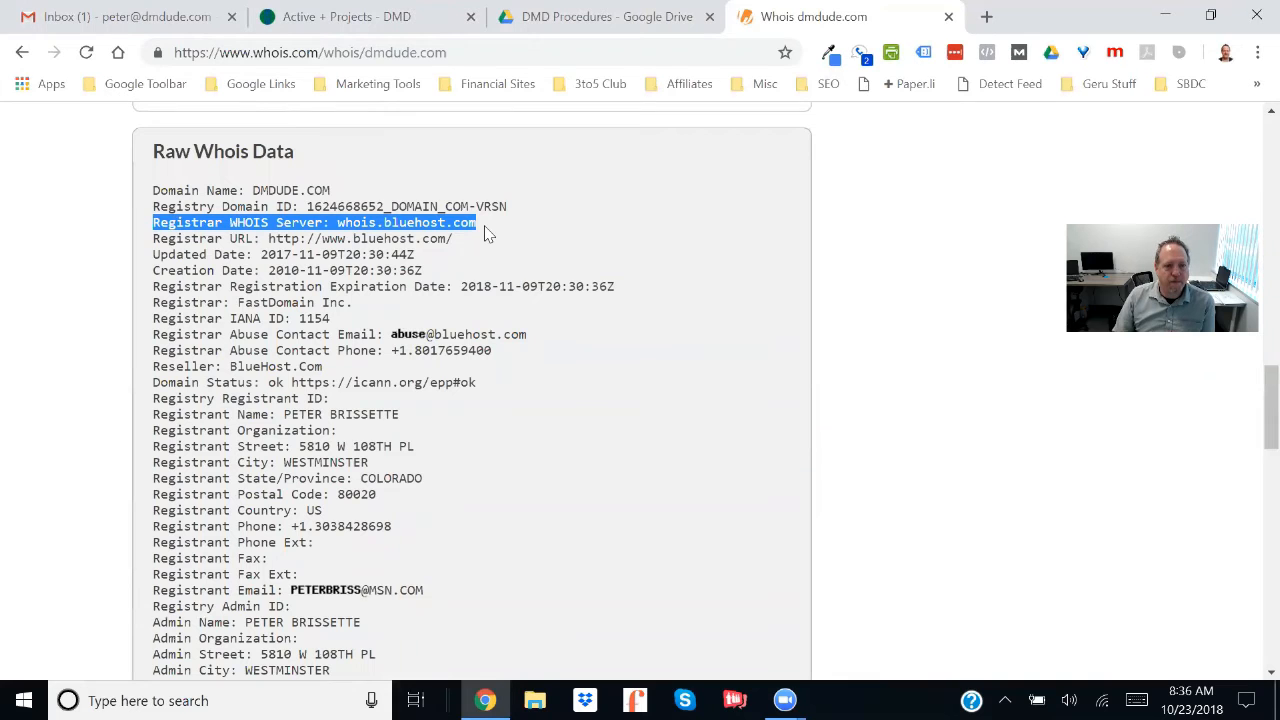
pyautogui.scroll(-3)
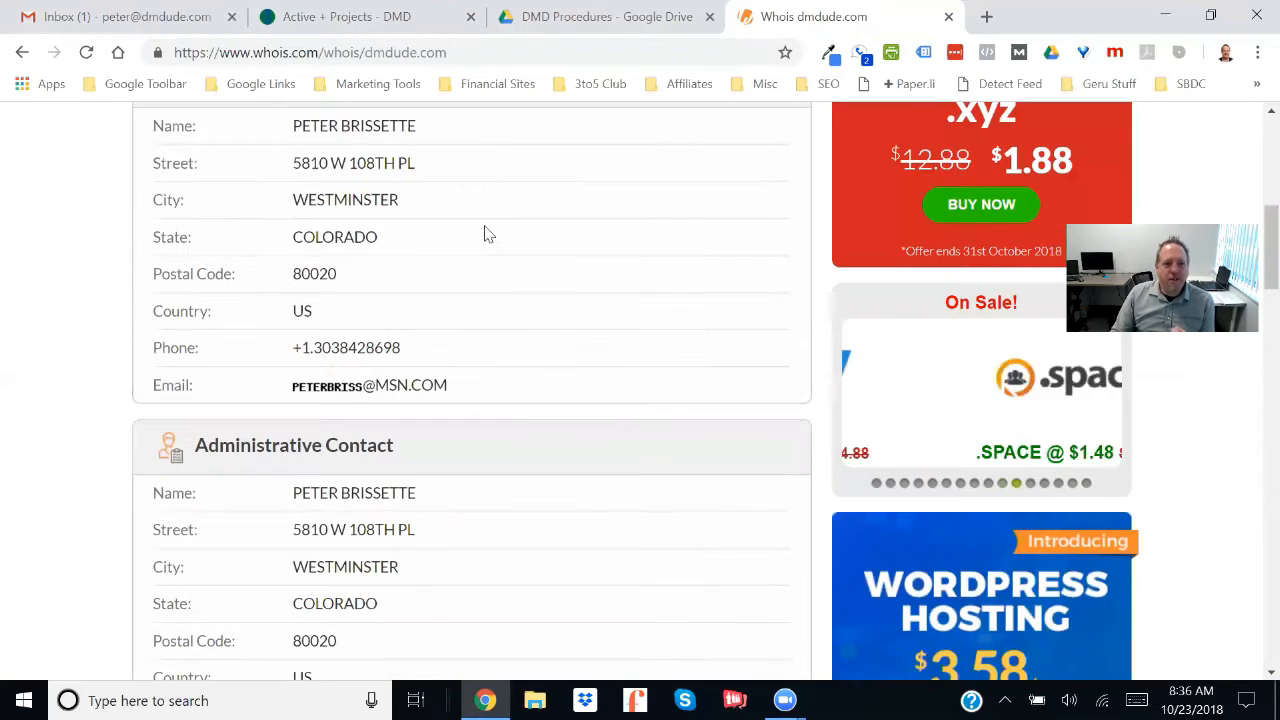
pyautogui.scroll(3)
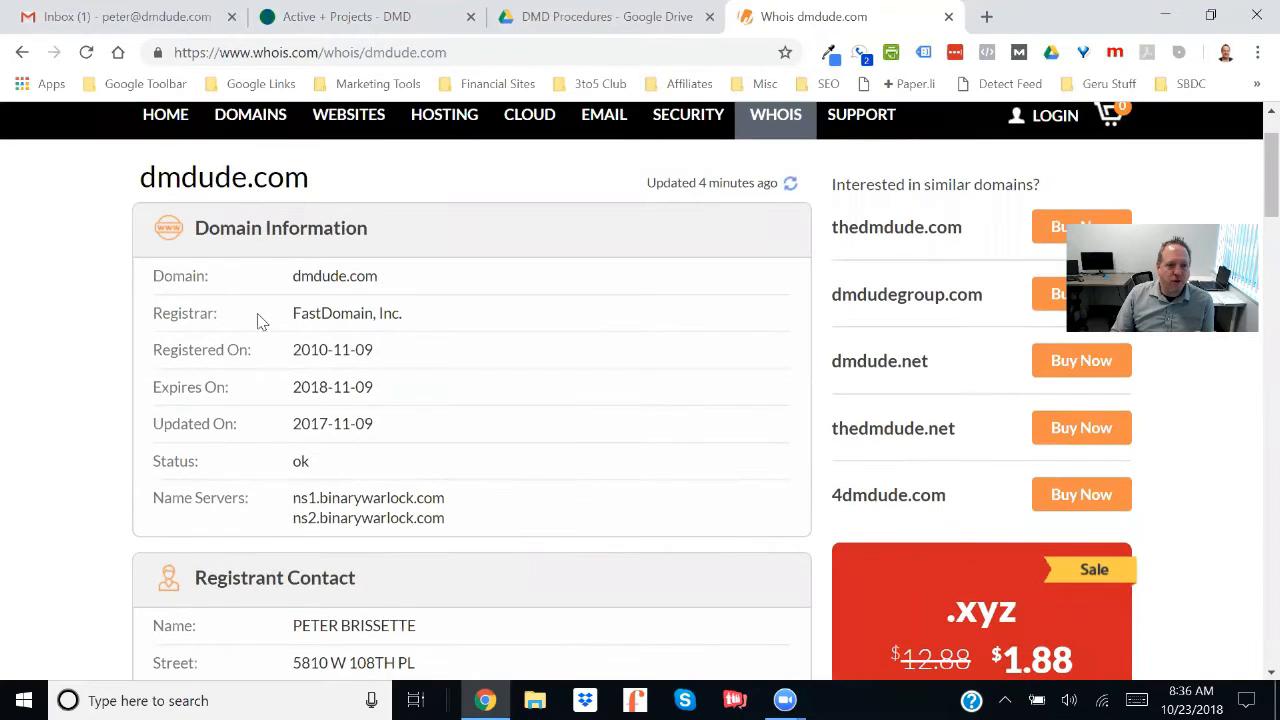
pyautogui.moveTo(475, 338)
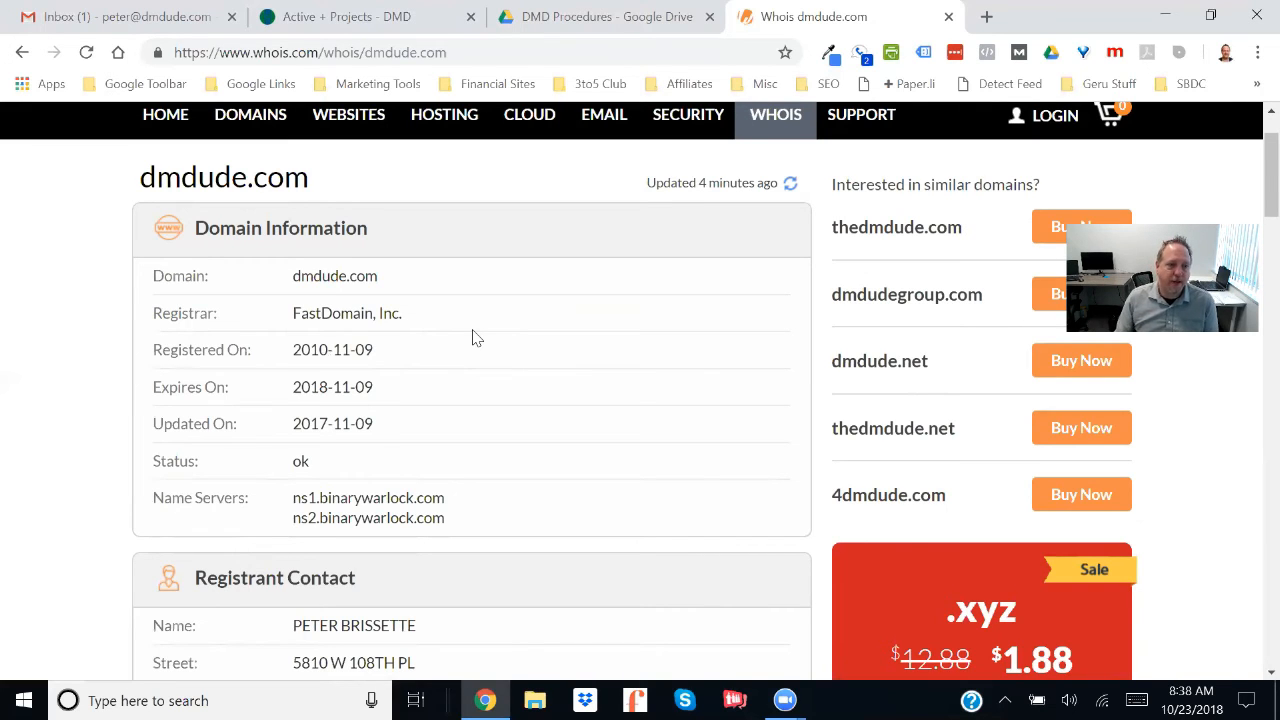
pyautogui.scroll(-3)
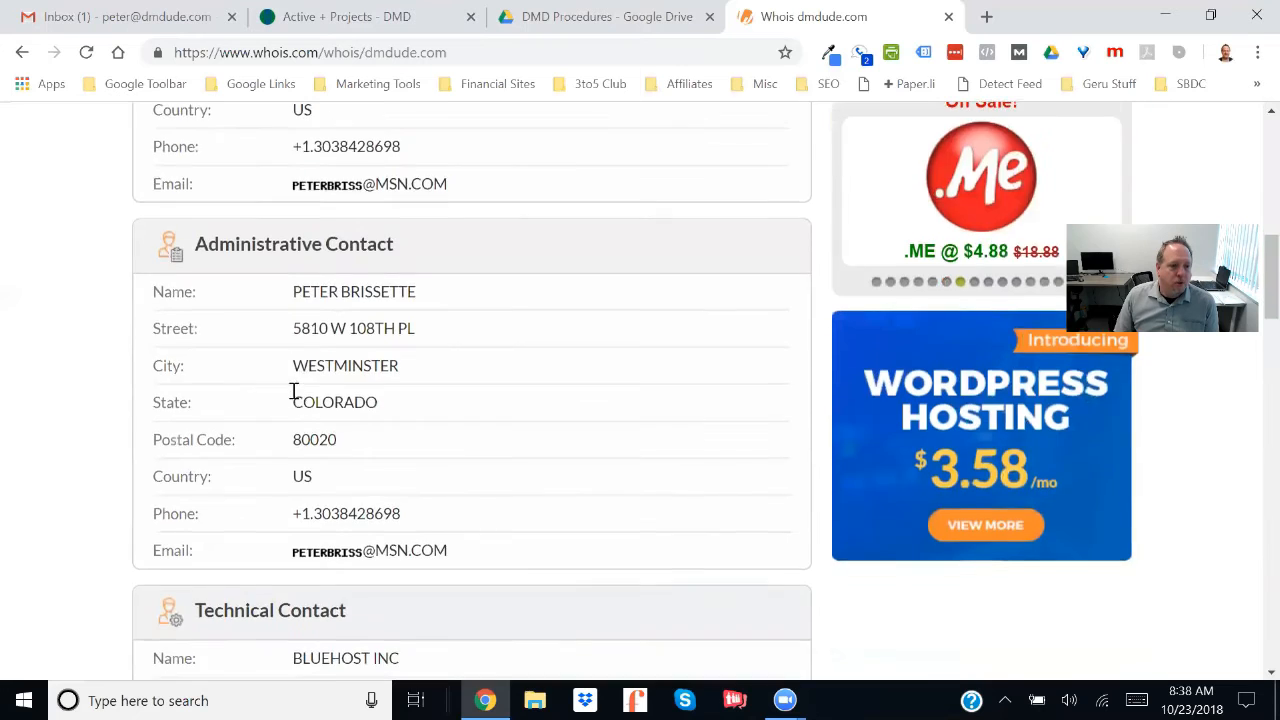
pyautogui.scroll(3)
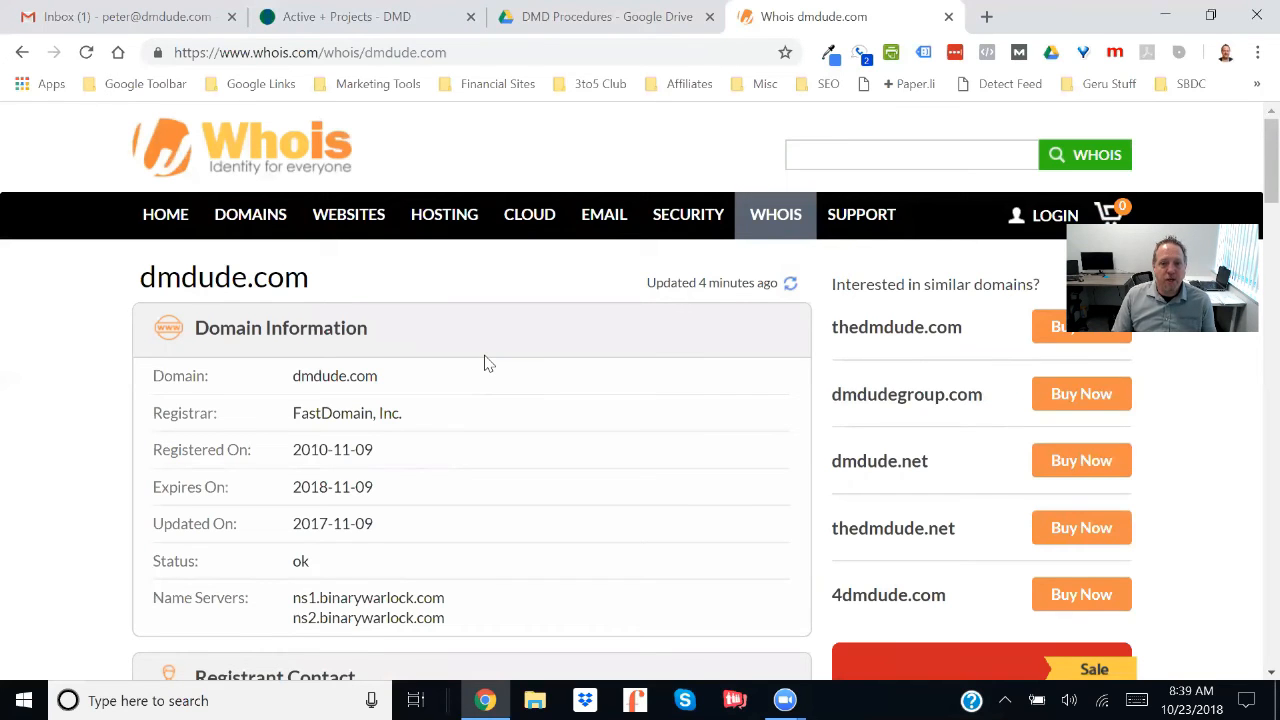
pyautogui.moveTo(563, 591)
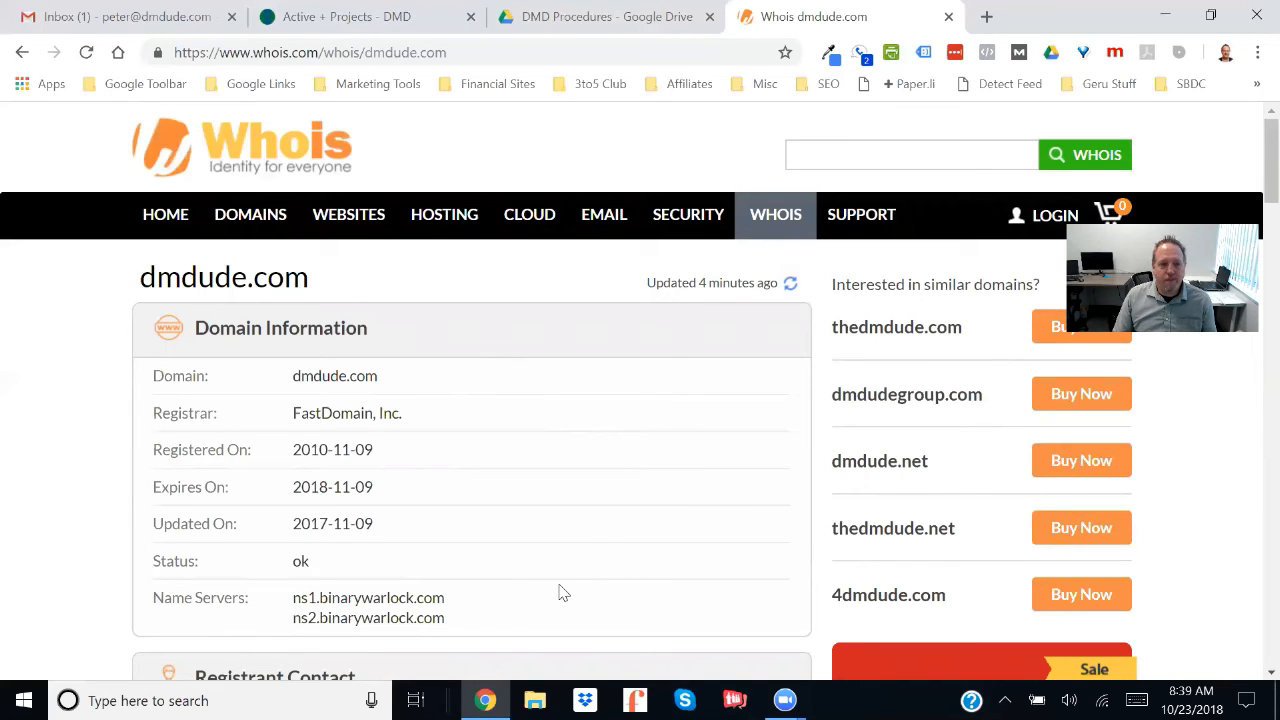